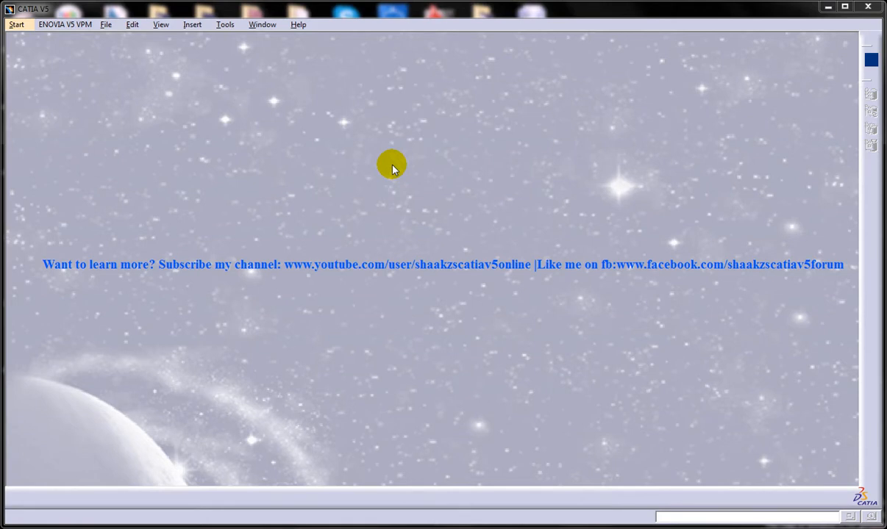
mouse_move(345, 142)
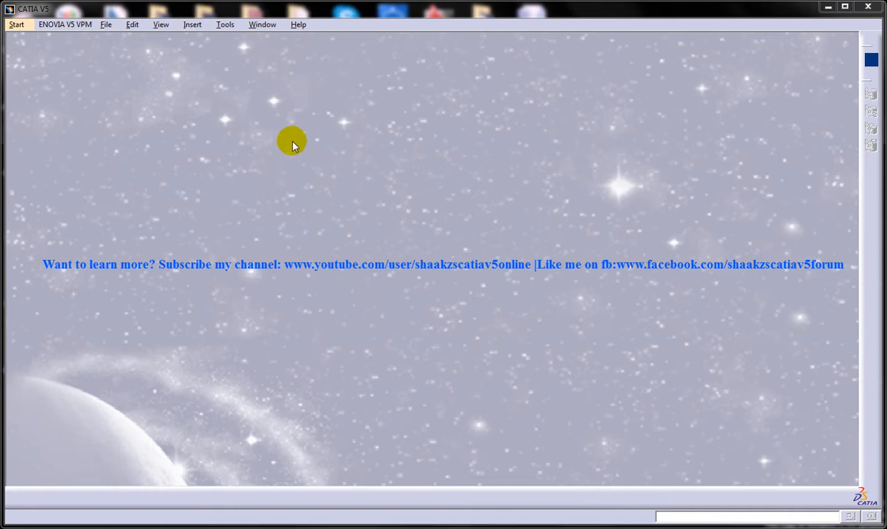
mouse_move(294, 151)
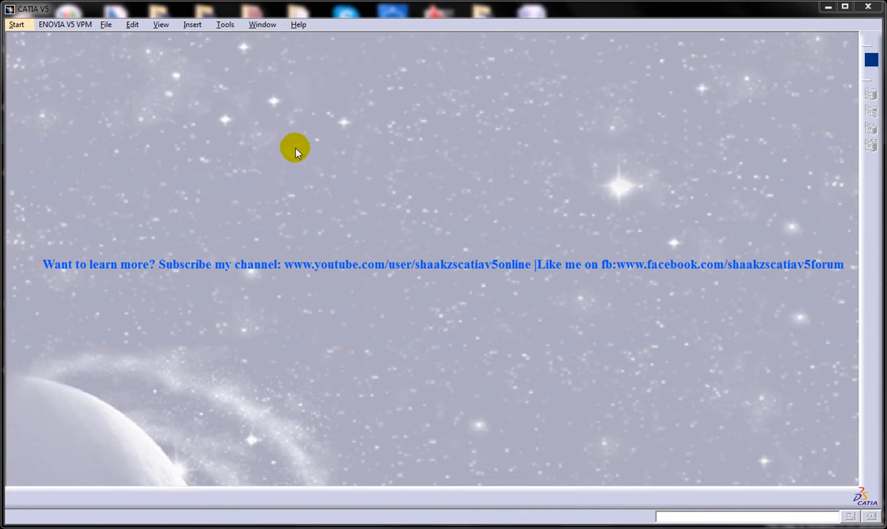
Open the Junction Stop Valve assembly file from the Assembly folder.
click(106, 24)
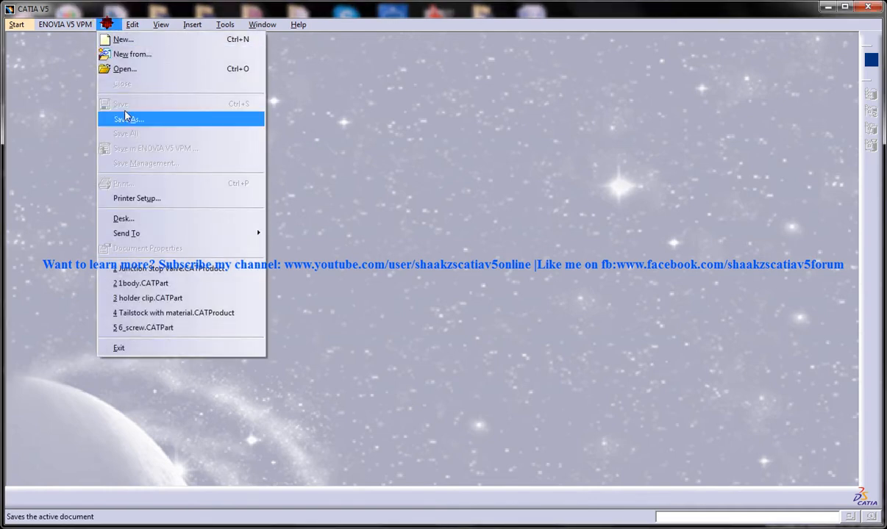
click(128, 119)
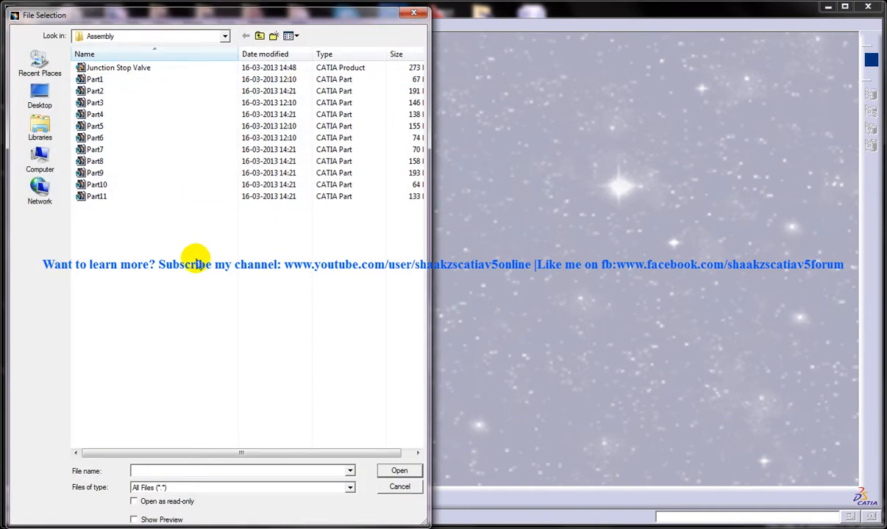
click(119, 67)
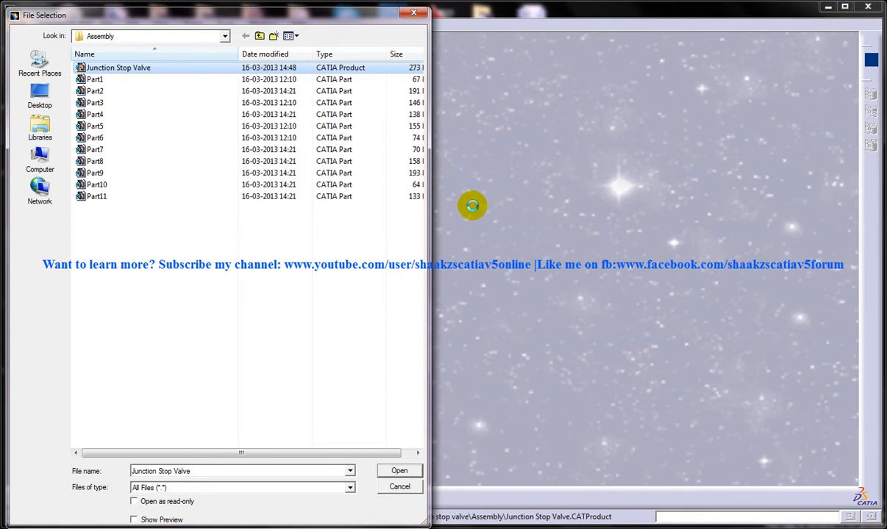
click(399, 470)
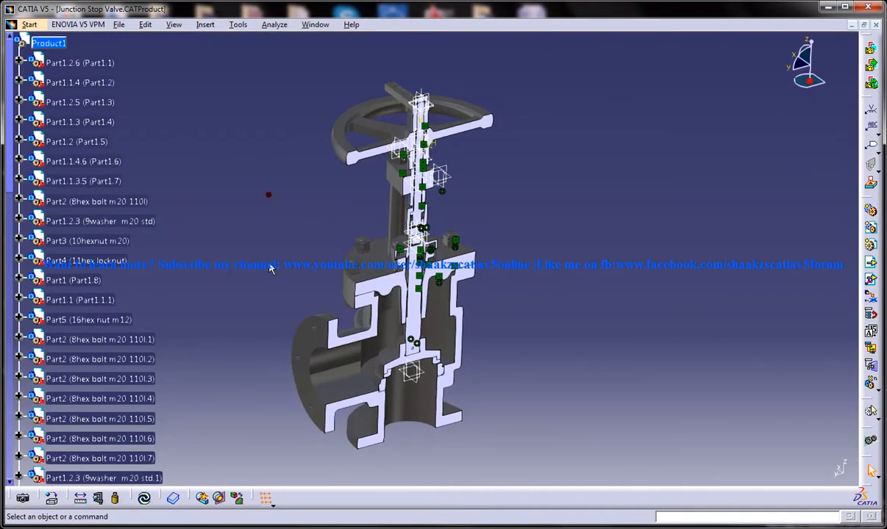
Deactivate Section.1 under Applications > Sections so the valve shows uncut.
scroll(down, 3)
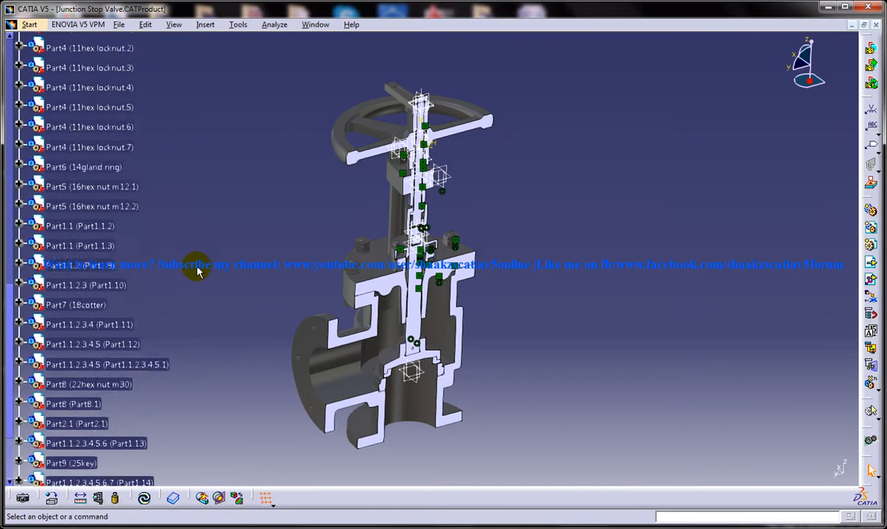
right_click(50, 328)
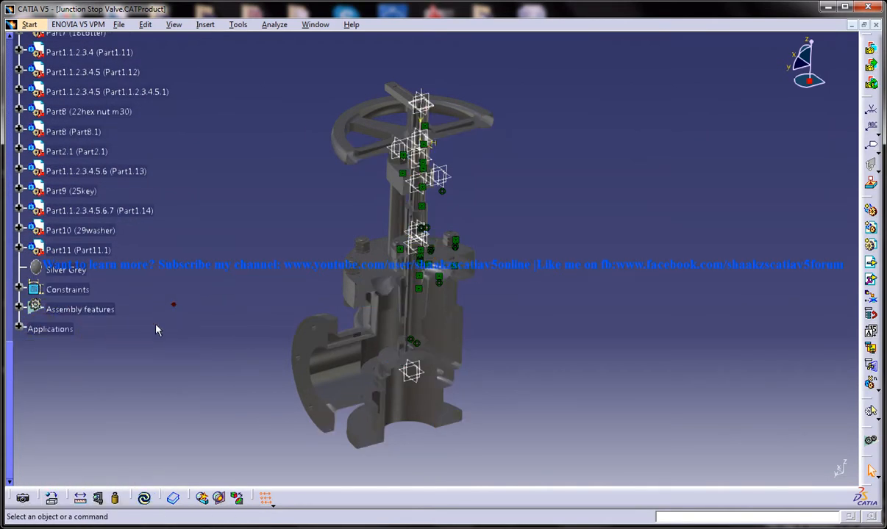
right_click(50, 329)
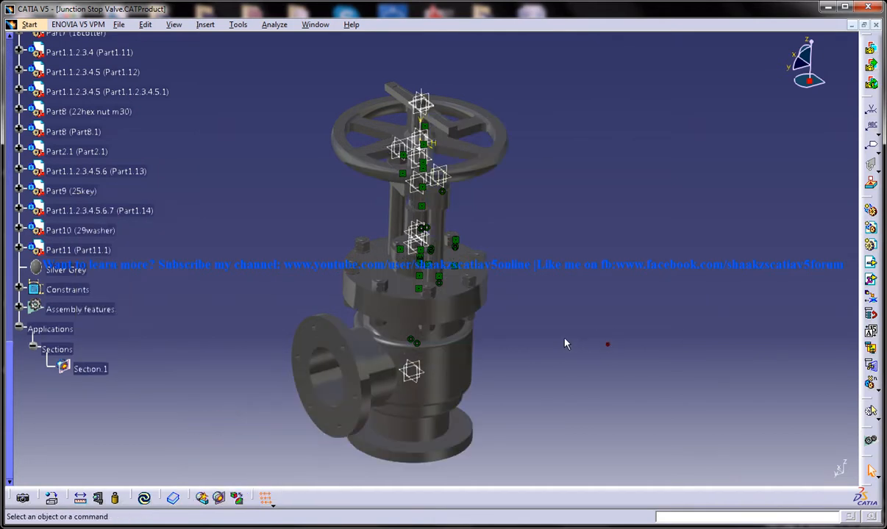
Create Drawing1 with an empty layout and tile the windows vertically.
click(76, 25)
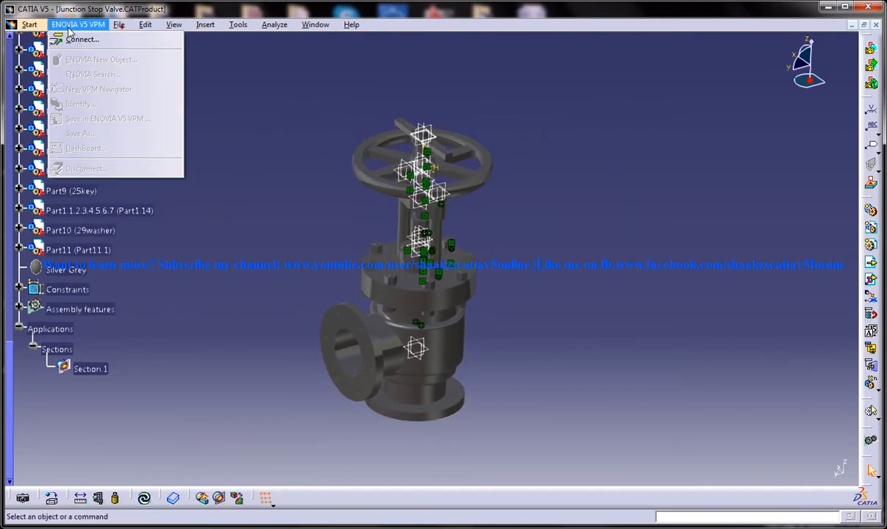
click(29, 24)
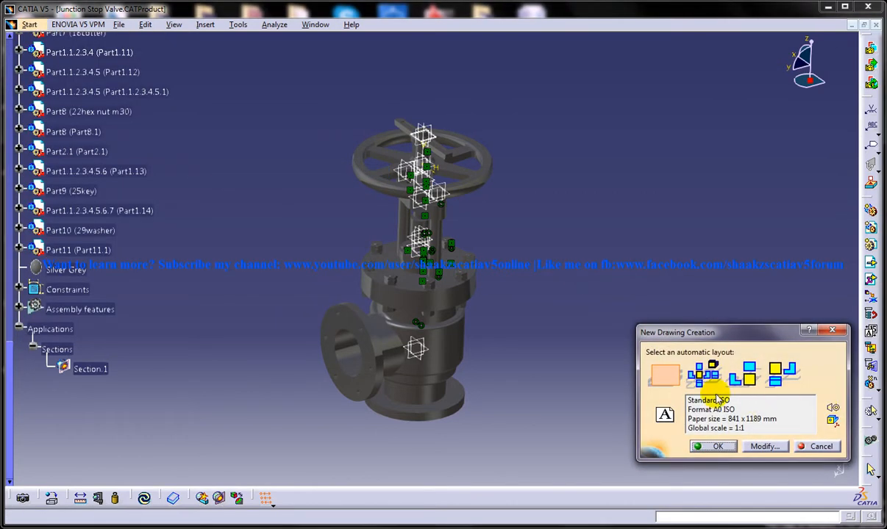
click(712, 447)
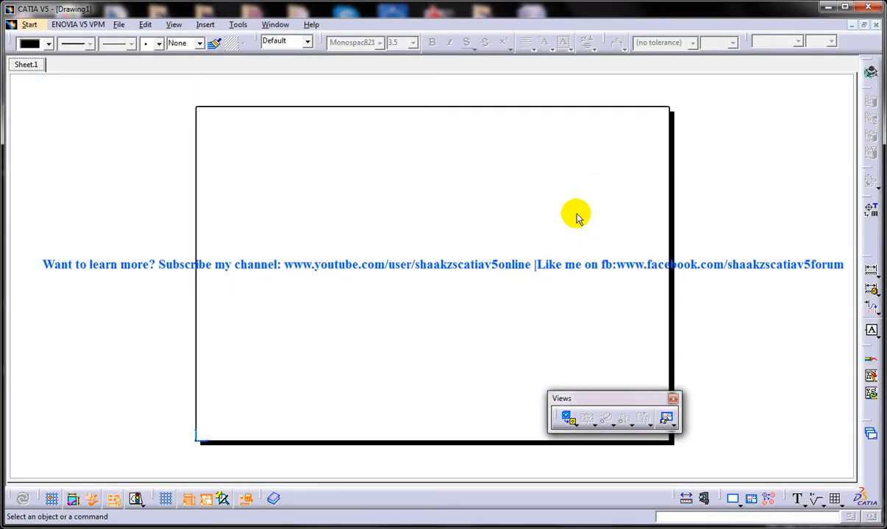
click(275, 24)
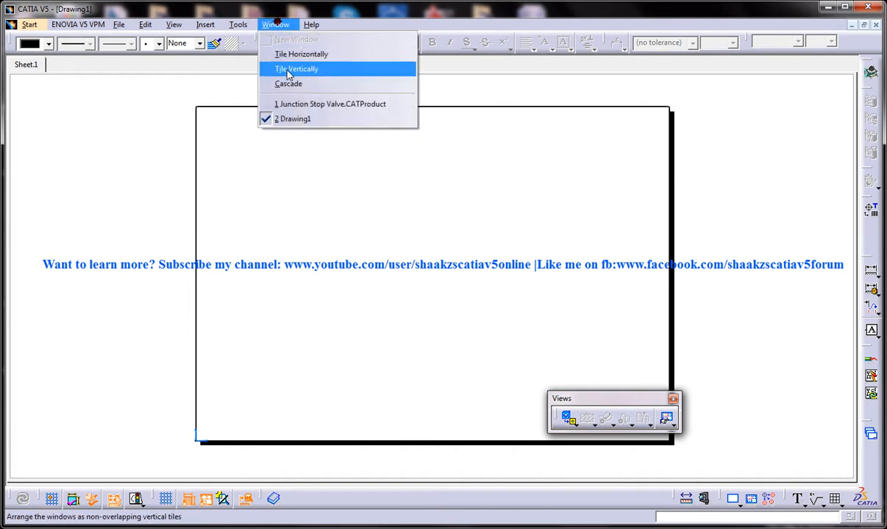
click(333, 104)
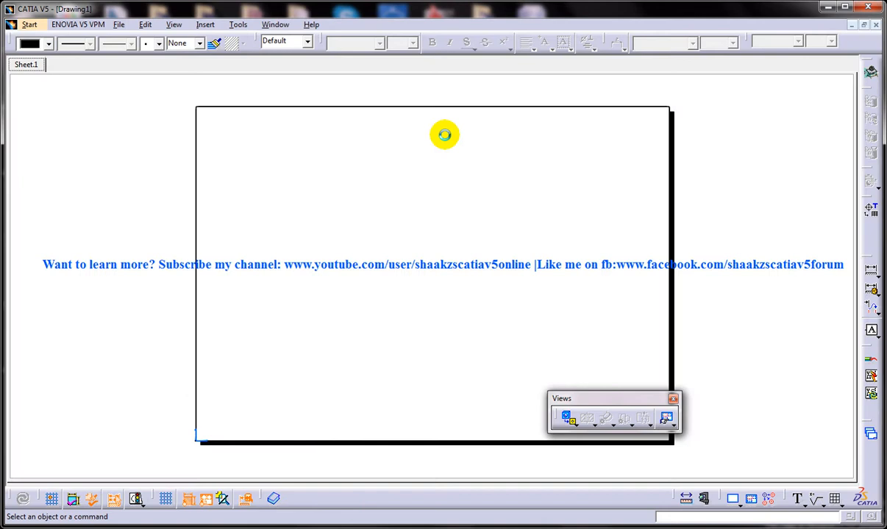
mouse_move(363, 139)
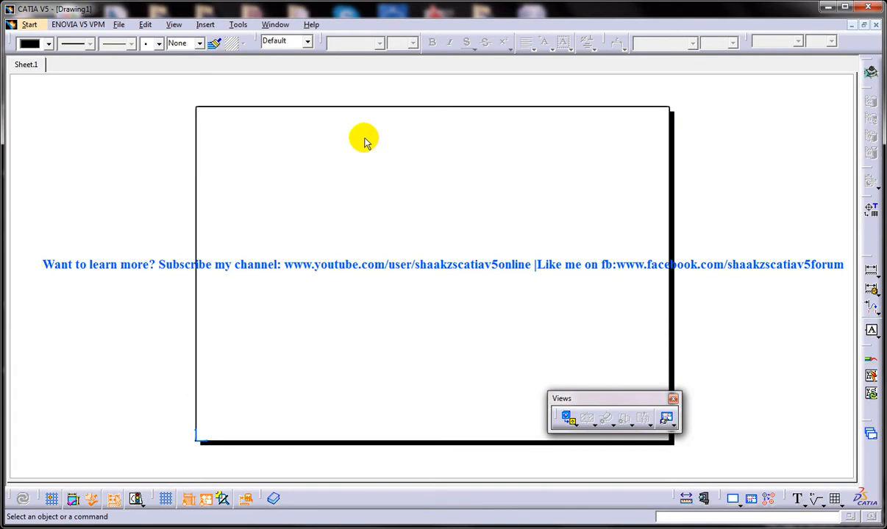
Launch the Isometric View command from Insert > Views > Projections.
click(205, 24)
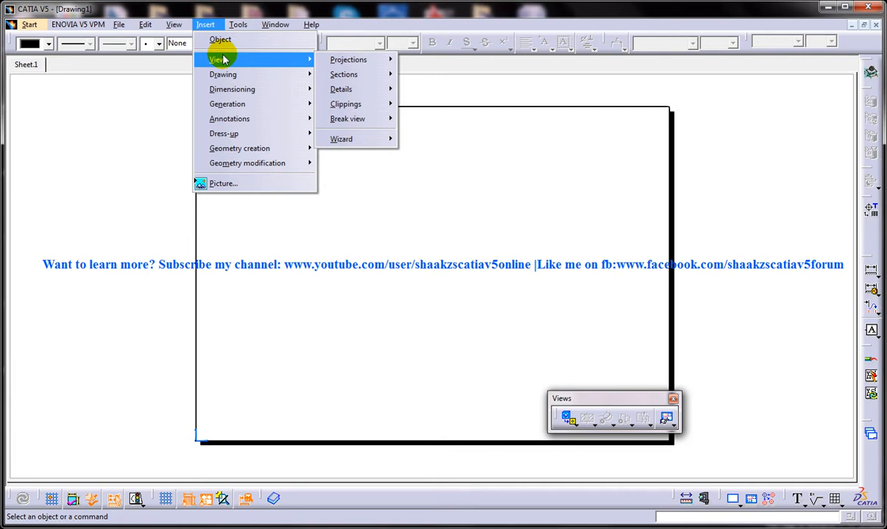
mouse_move(348, 59)
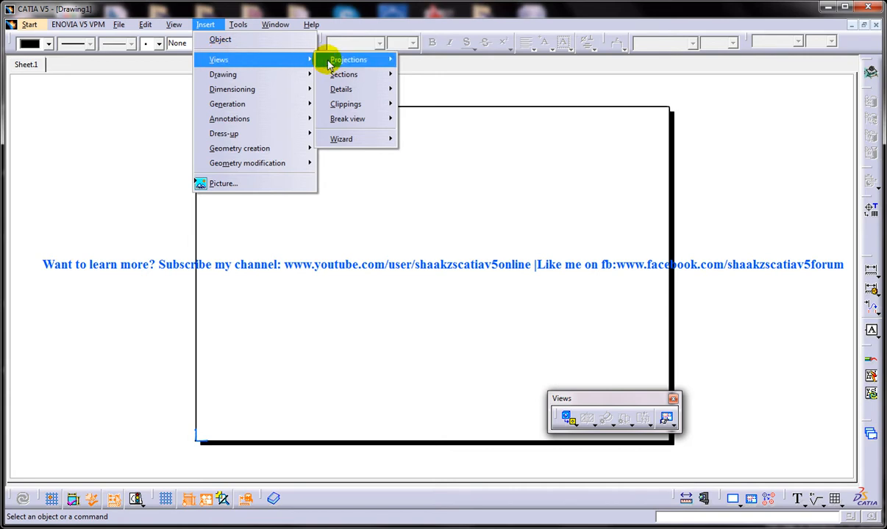
click(348, 59)
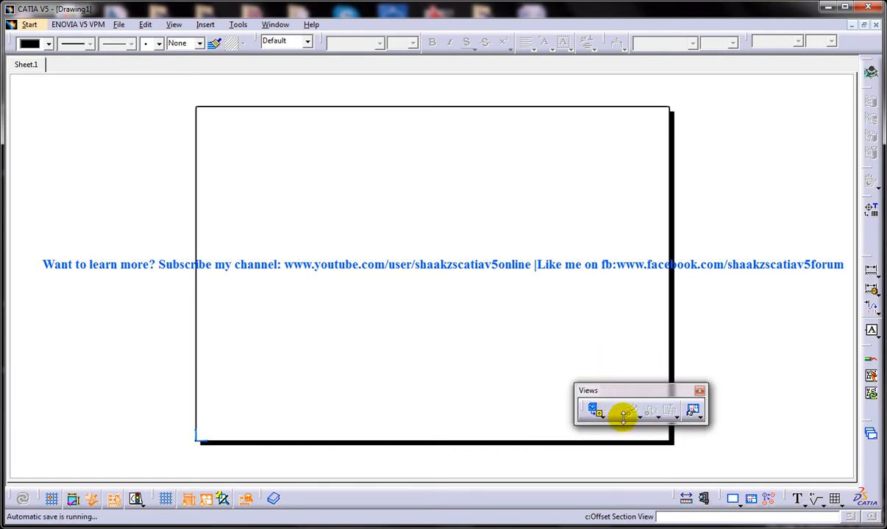
click(594, 410)
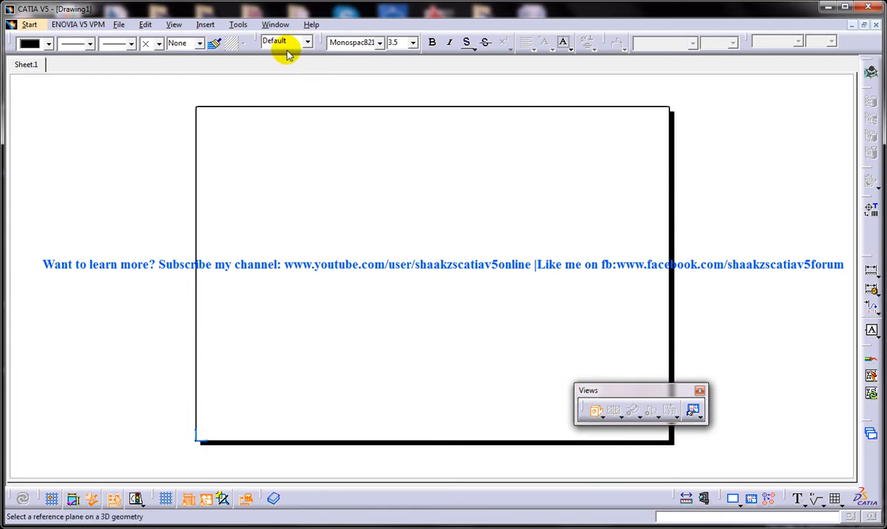
Switch to the valve assembly window and rotate the model to an oblique angle.
click(275, 25)
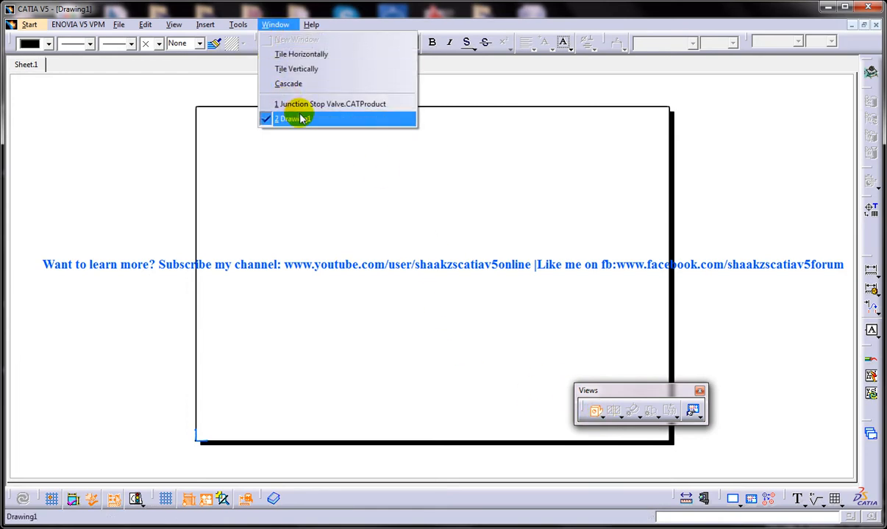
mouse_move(309, 103)
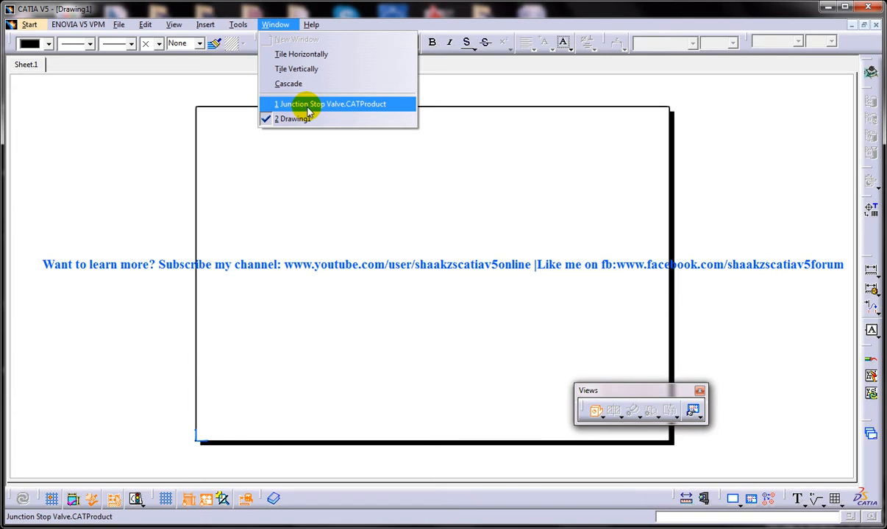
click(330, 103)
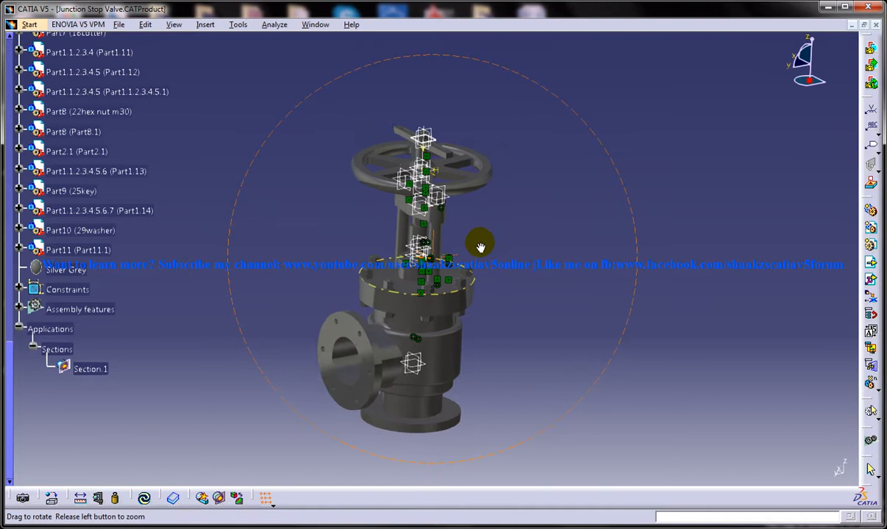
drag(480, 245, 488, 150)
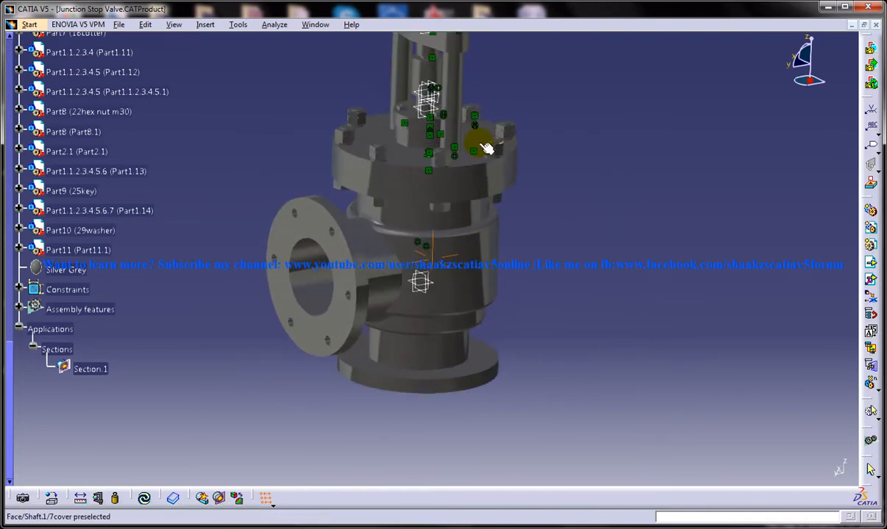
drag(486, 147, 506, 168)
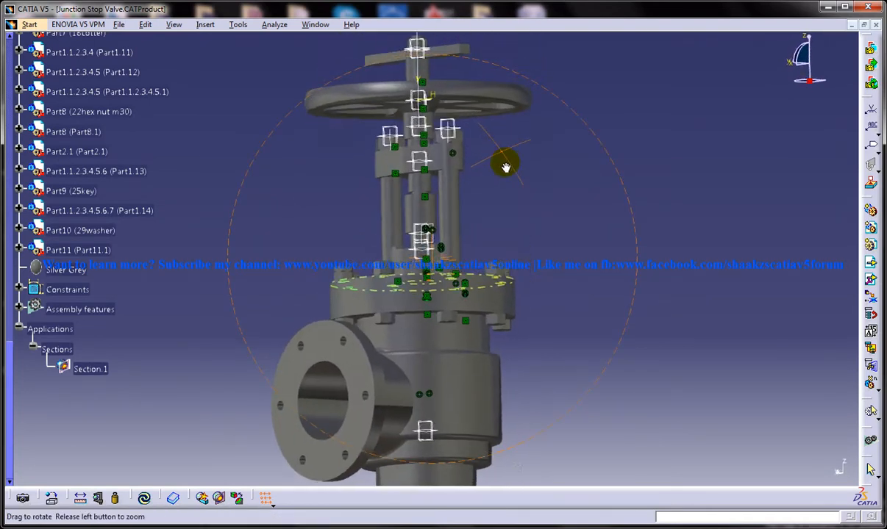
drag(506, 167, 477, 257)
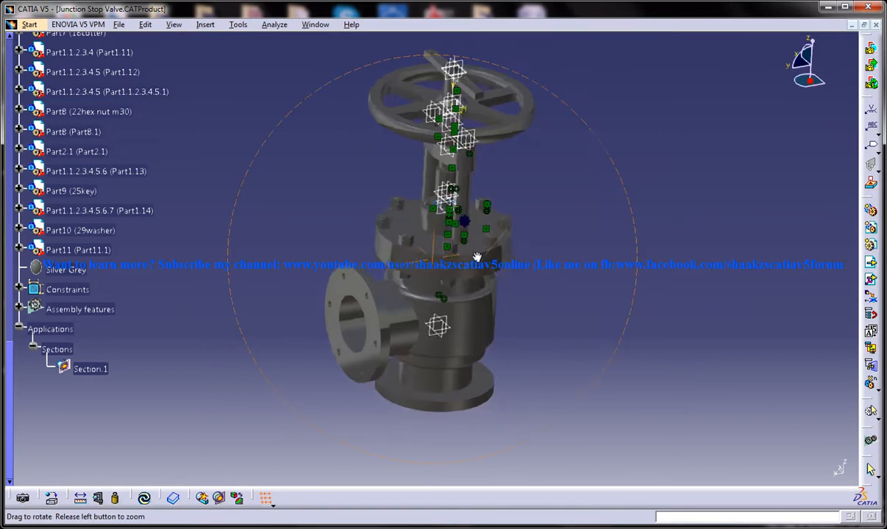
drag(478, 257, 455, 248)
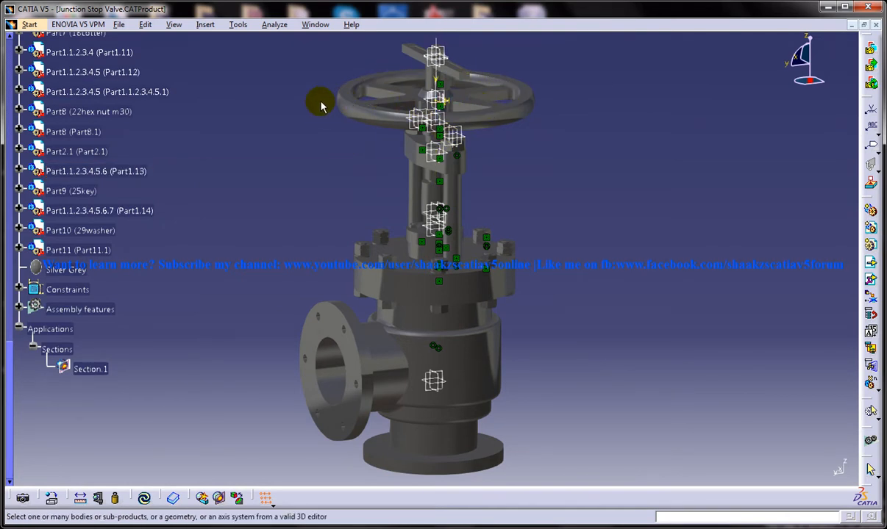
mouse_move(307, 46)
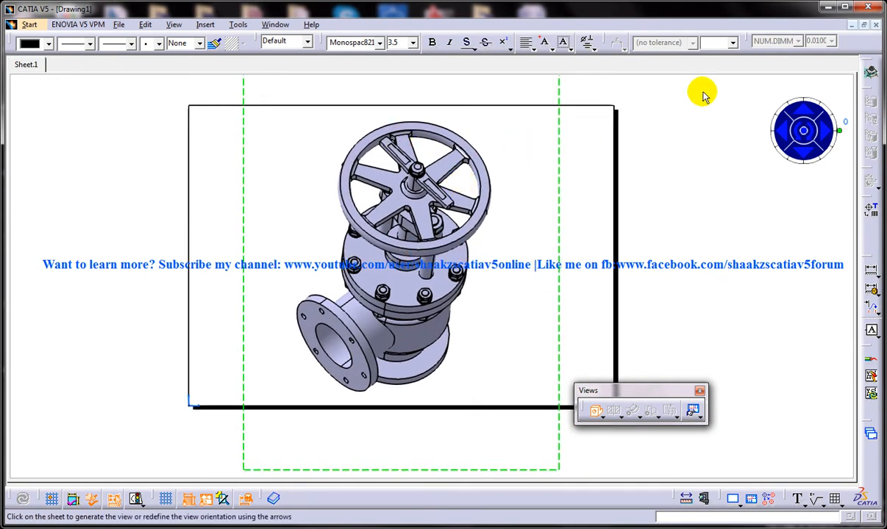
mouse_move(618, 147)
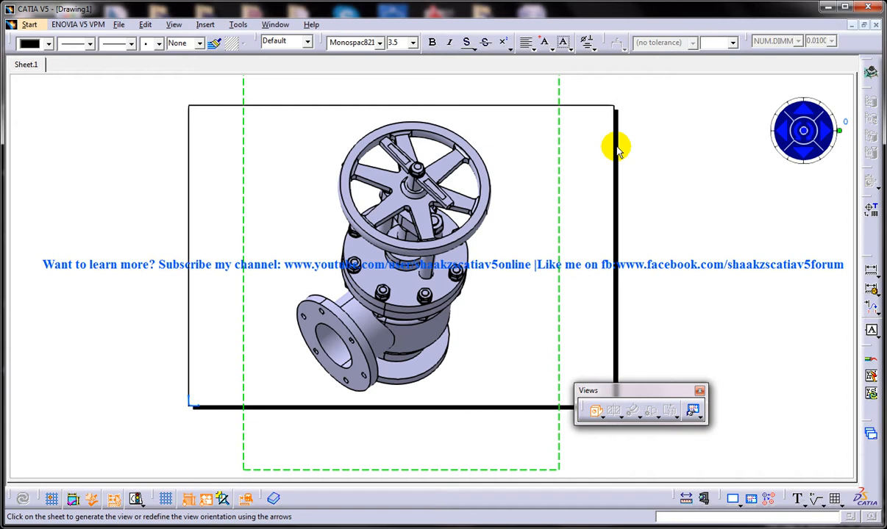
Return to the valve assembly and rotate it upright with the flange facing right.
click(276, 24)
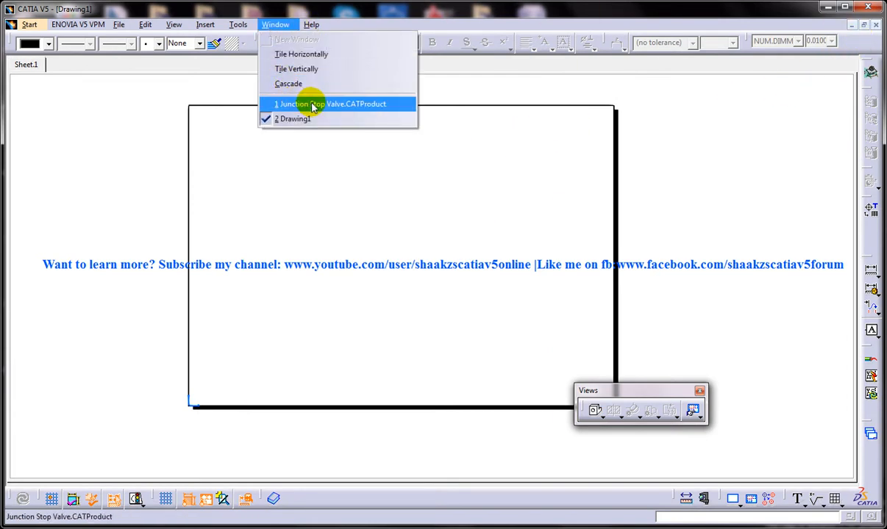
click(331, 104)
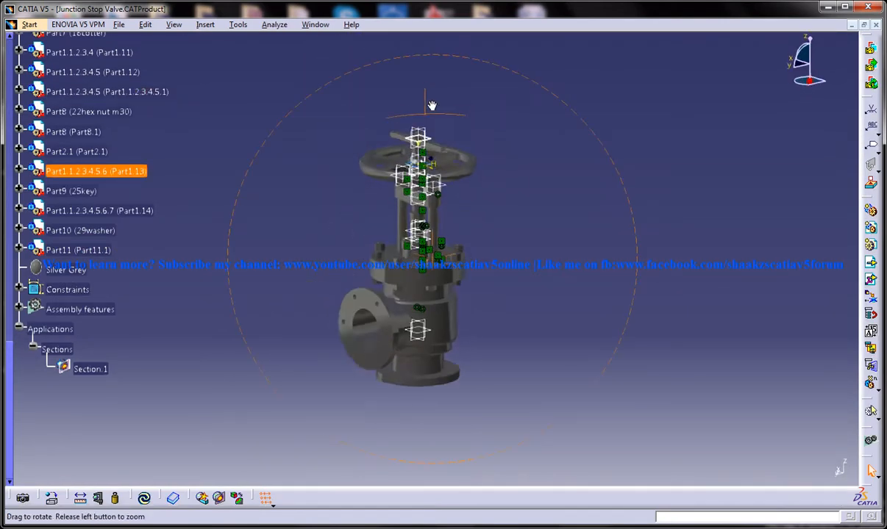
drag(432, 105, 468, 159)
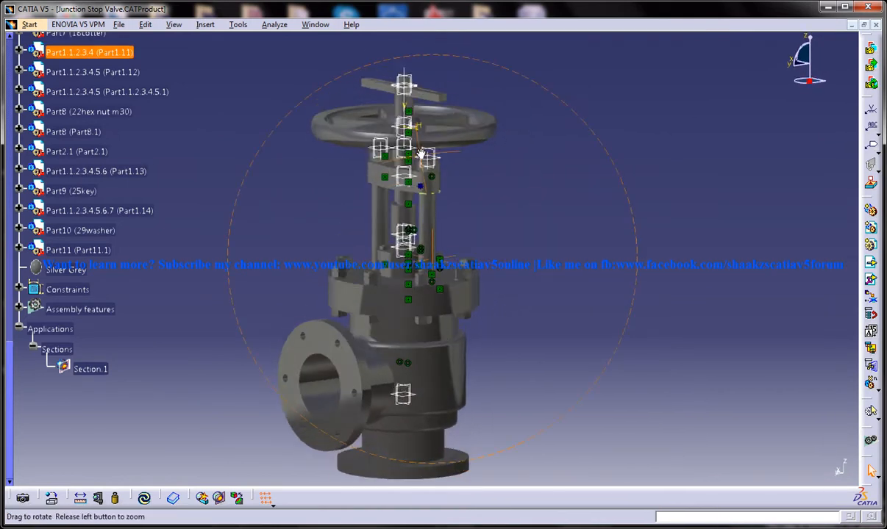
drag(422, 151, 471, 188)
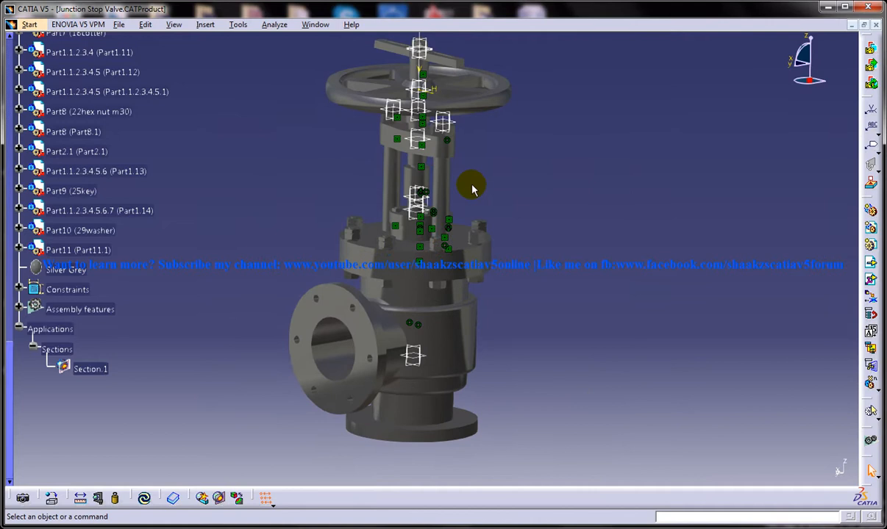
drag(471, 188, 485, 217)
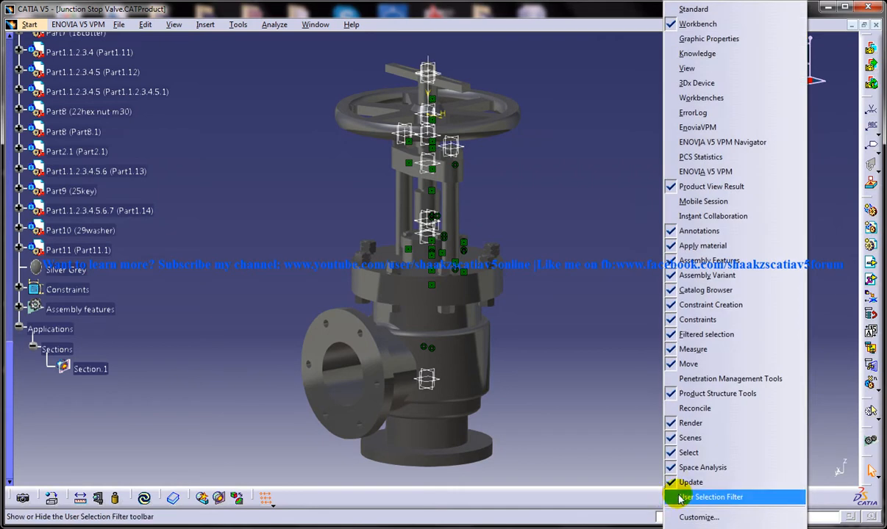
mouse_move(686, 68)
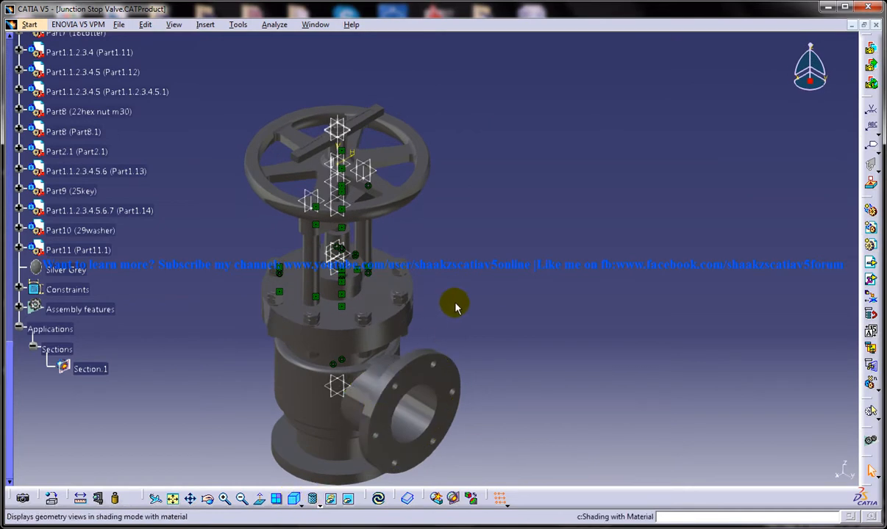
drag(456, 305, 536, 276)
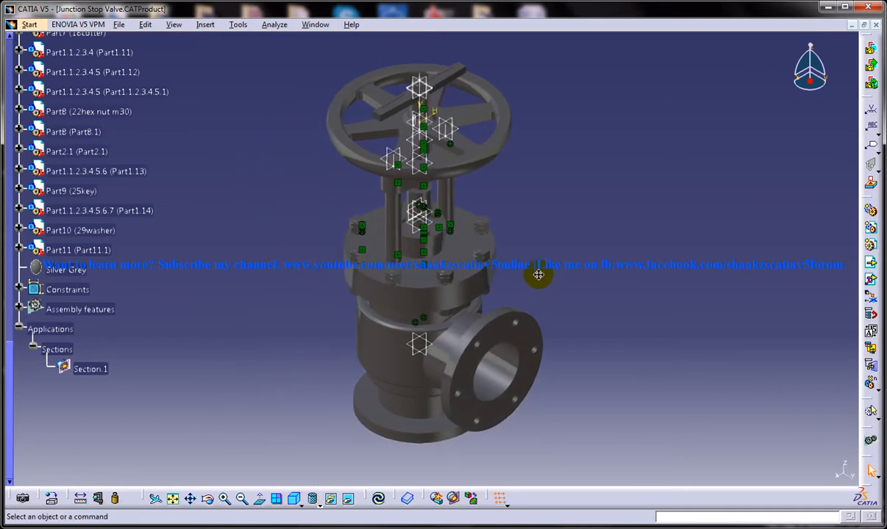
Apply material shading and pick the valve cover face.
click(238, 25)
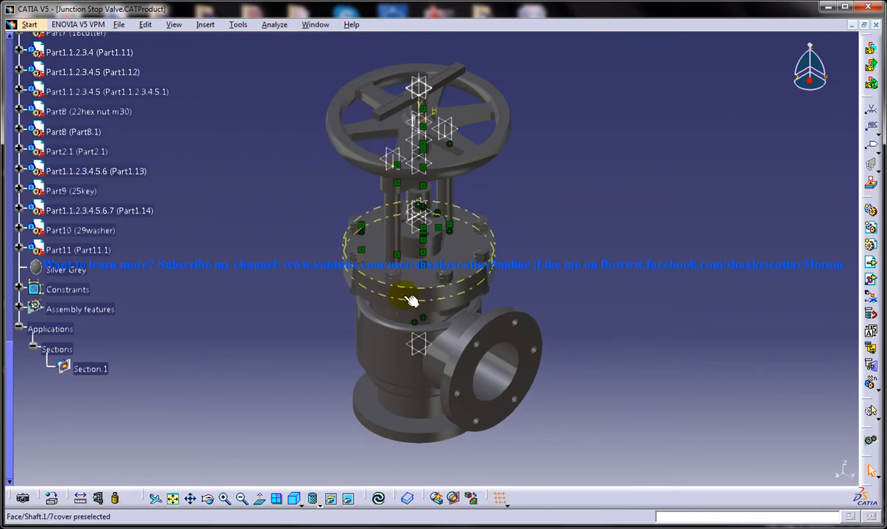
click(412, 301)
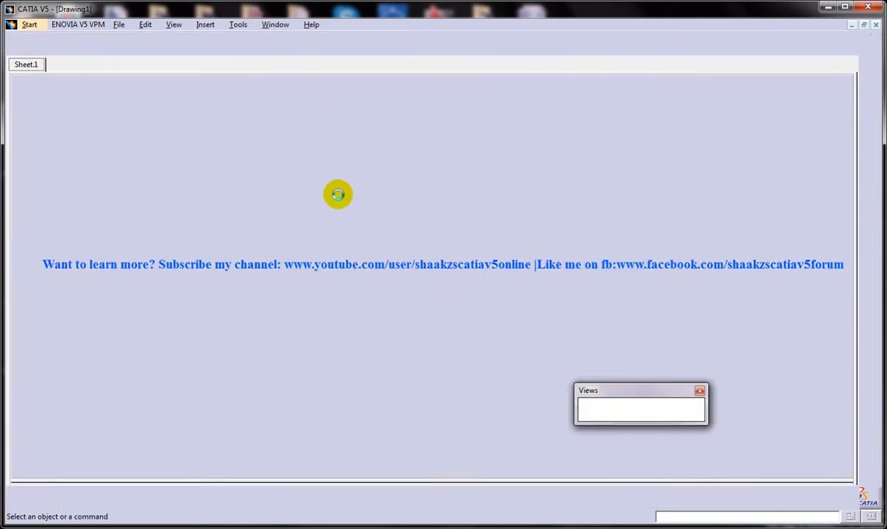
Start an isometric view on Sheet.1 and switch to the valve assembly to pick geometry.
click(205, 24)
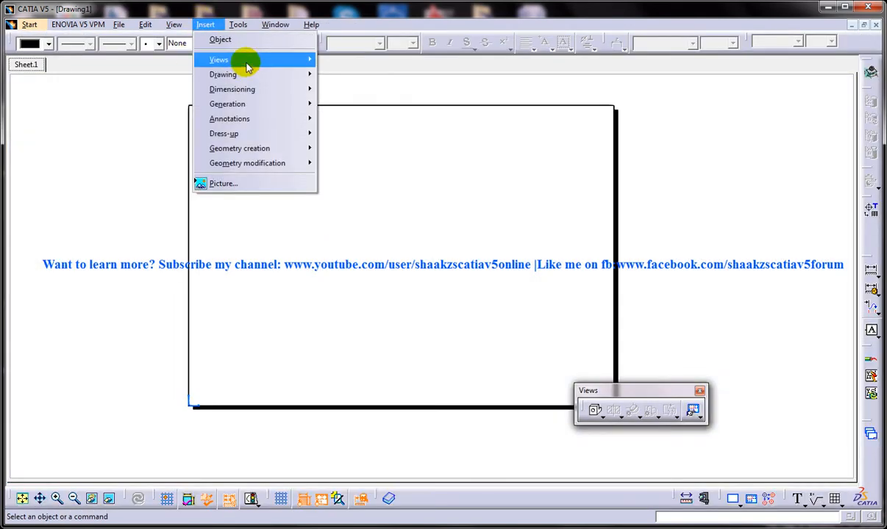
click(275, 24)
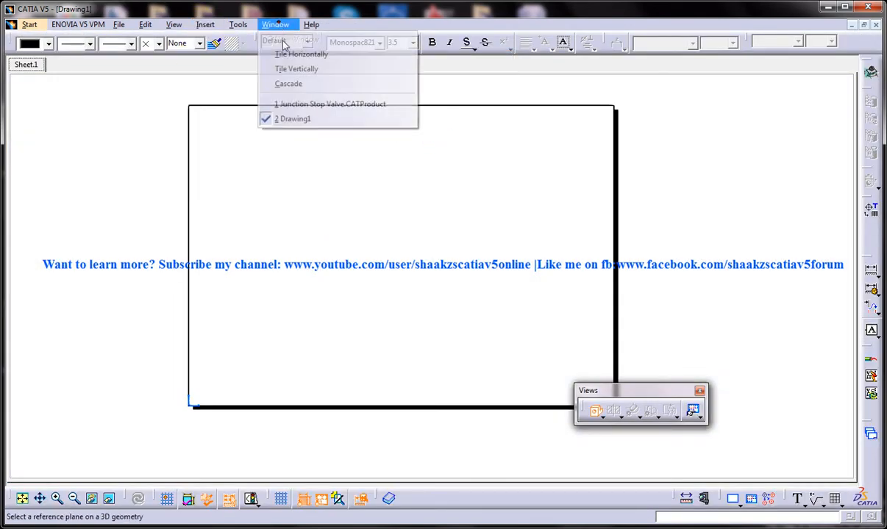
click(331, 104)
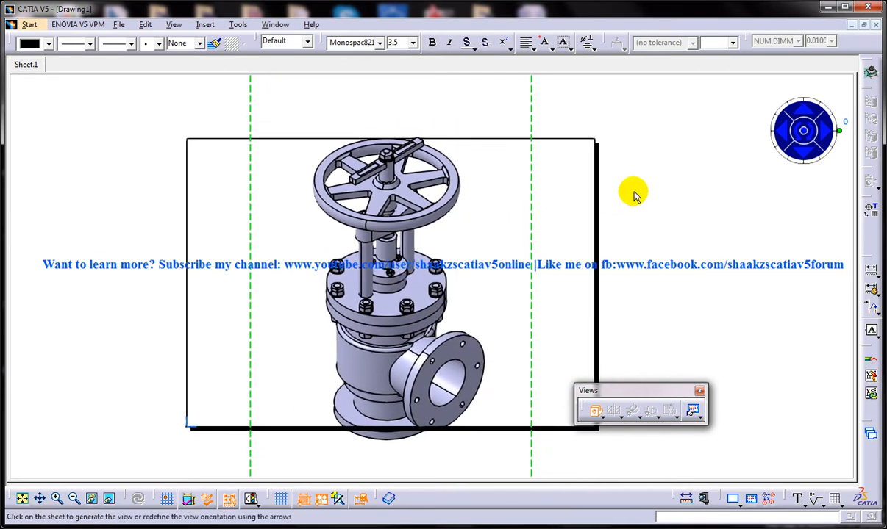
mouse_move(454, 326)
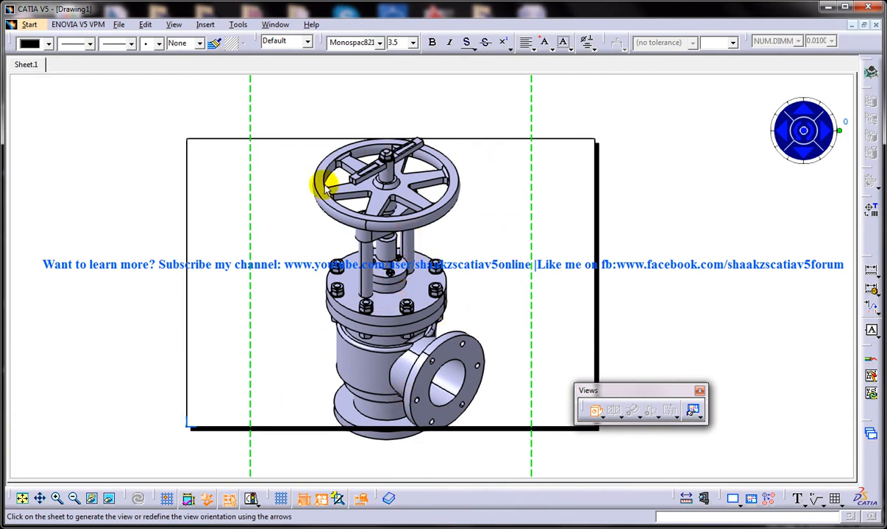
mouse_move(427, 213)
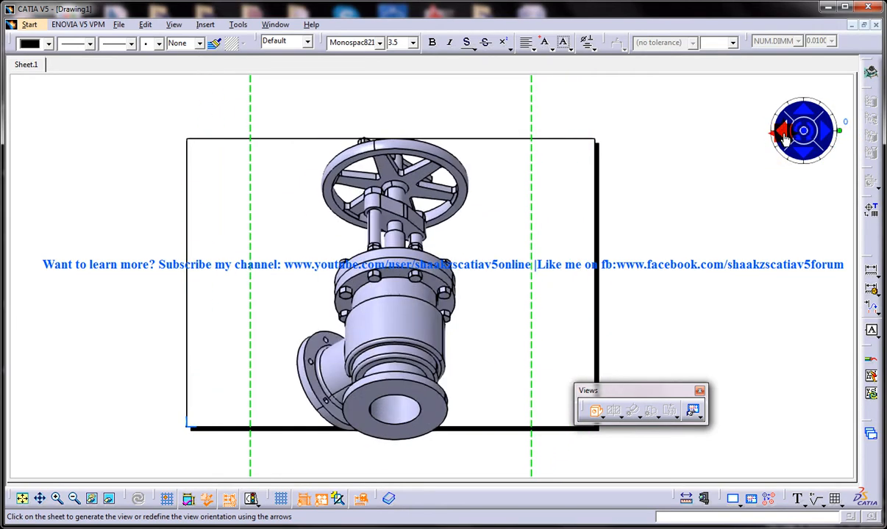
click(777, 131)
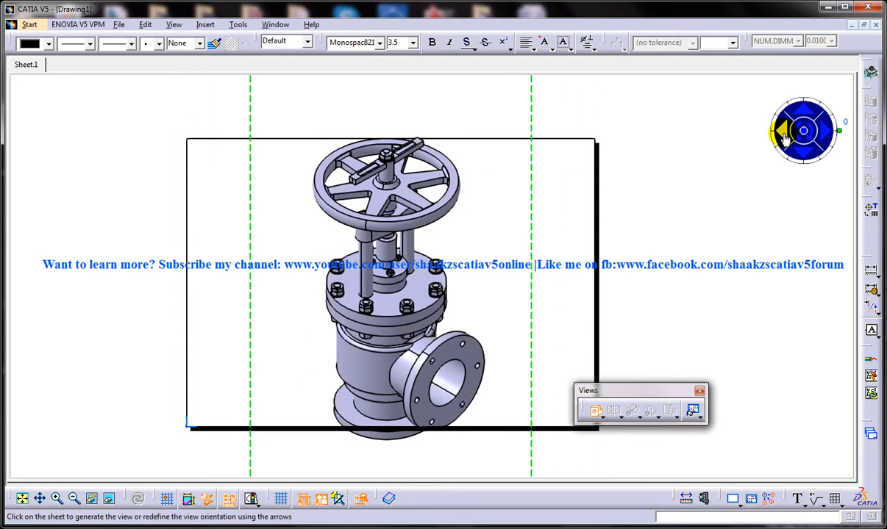
click(827, 131)
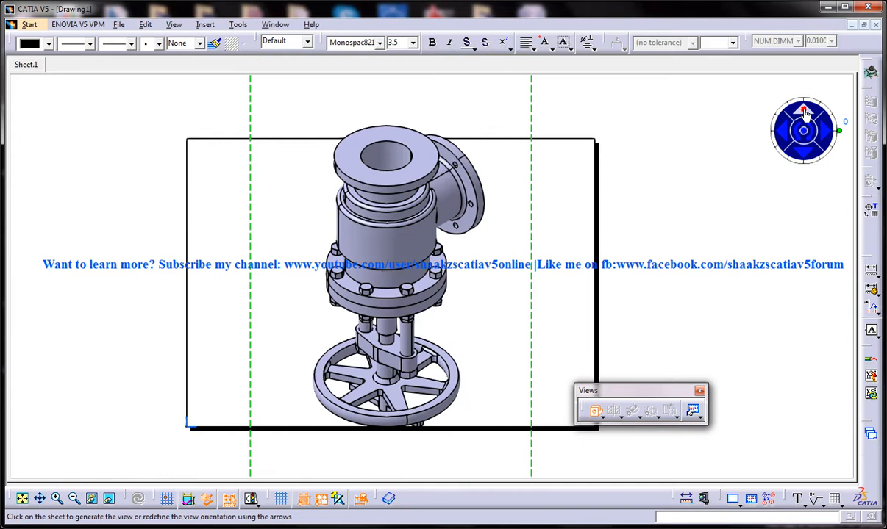
click(803, 110)
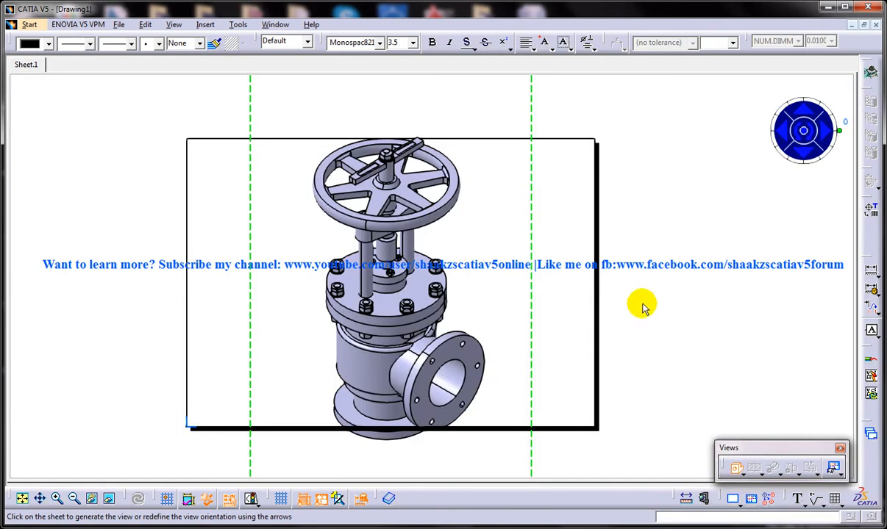
mouse_move(653, 248)
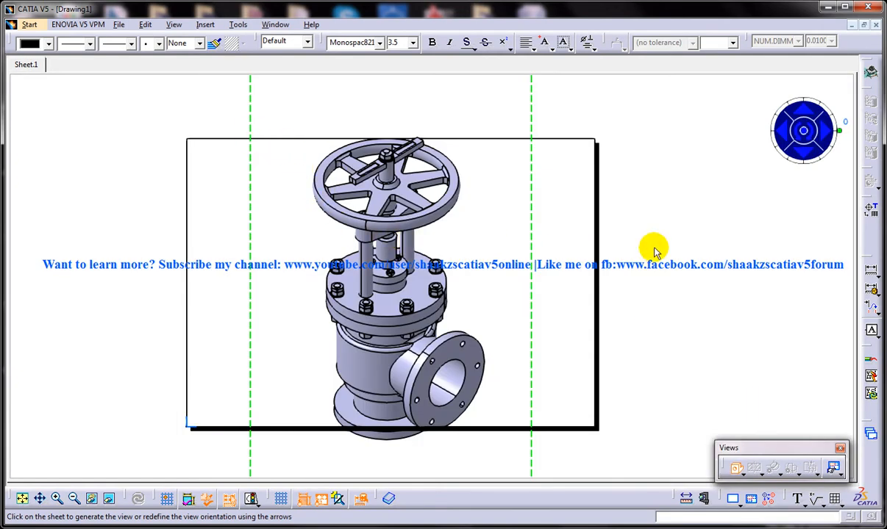